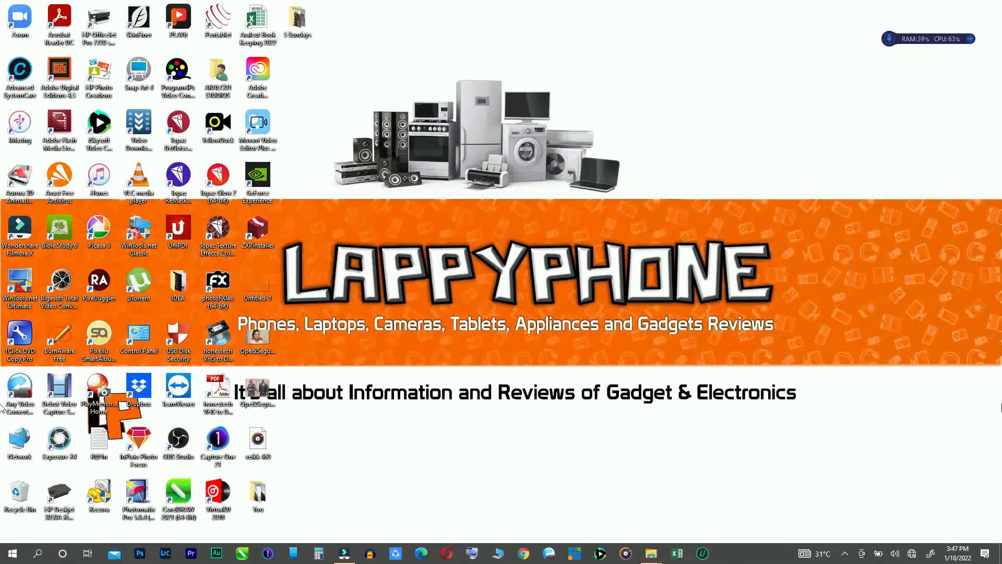
# - Launch Adobe Photoshop from its taskbar shortcut
pyautogui.click(139, 554)
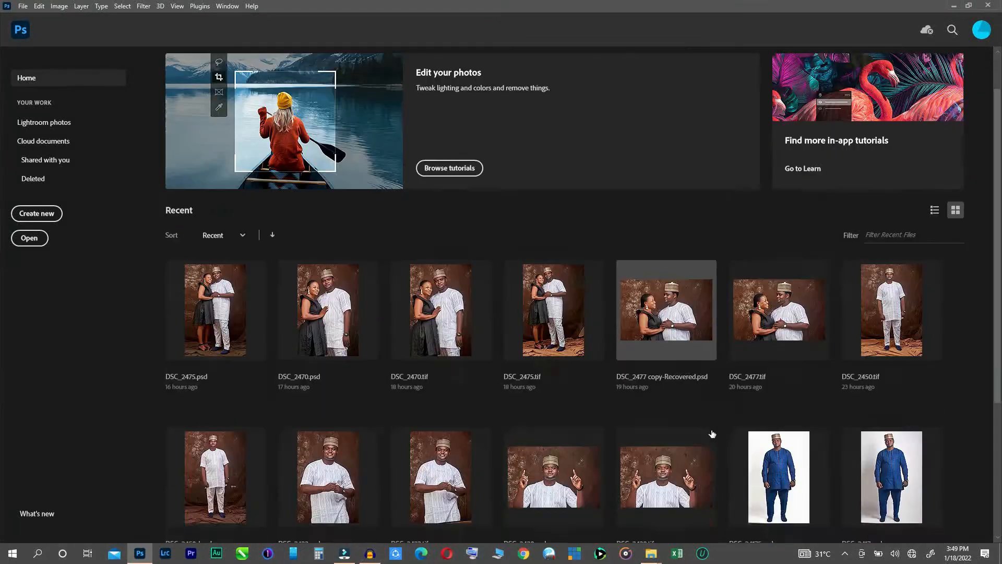
# - Scroll the Home screen's Recent files grid to reveal more portrait files
pyautogui.scroll(-3)
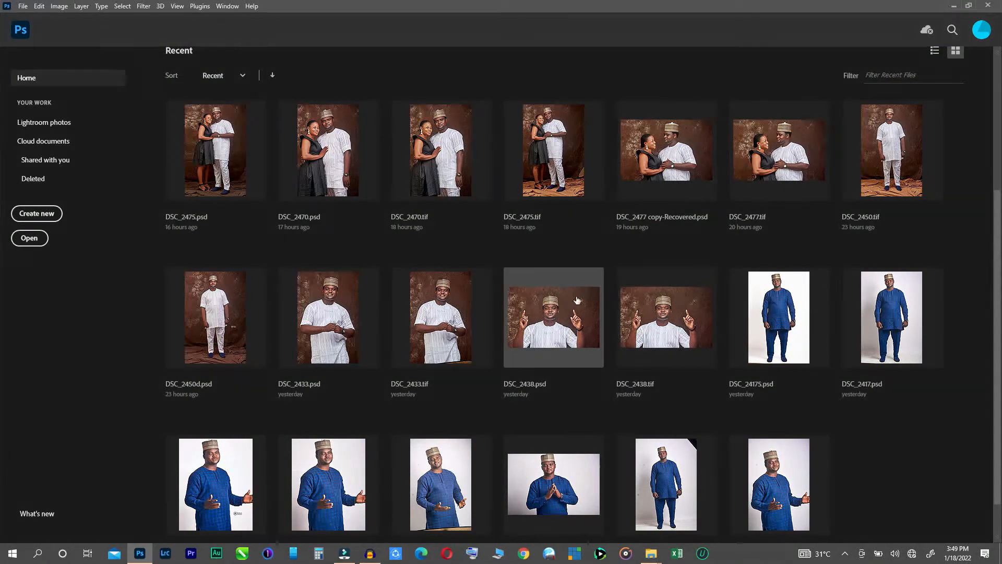
pyautogui.scroll(-3)
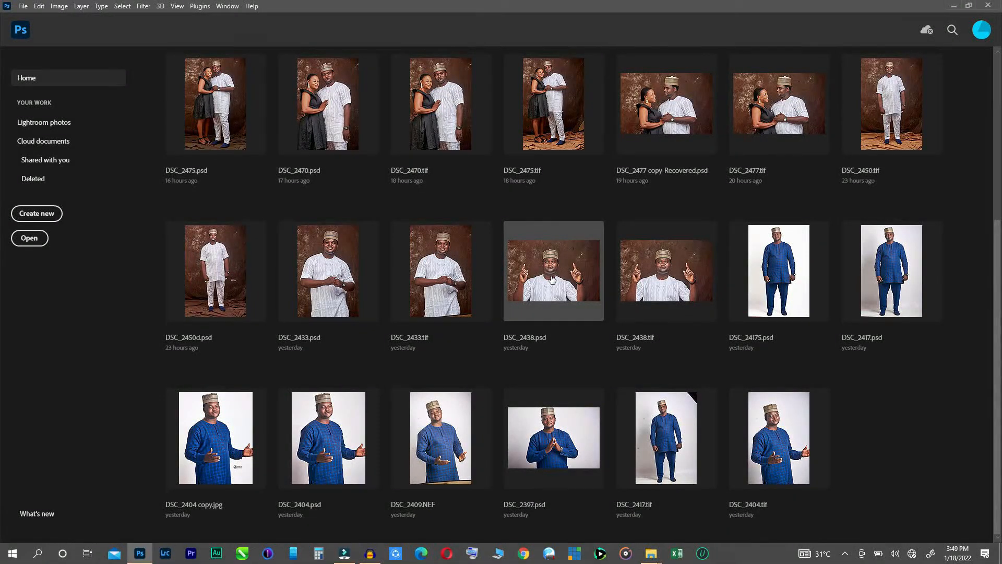
pyautogui.moveTo(514, 401)
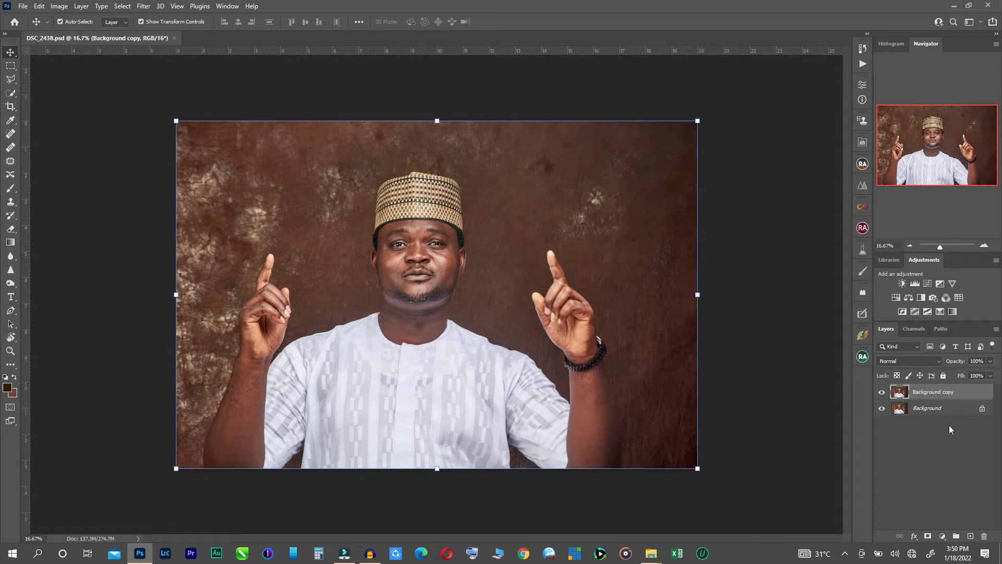
# - Merge DSC_2438's Background copy into a single Background layer
pyautogui.click(927, 408)
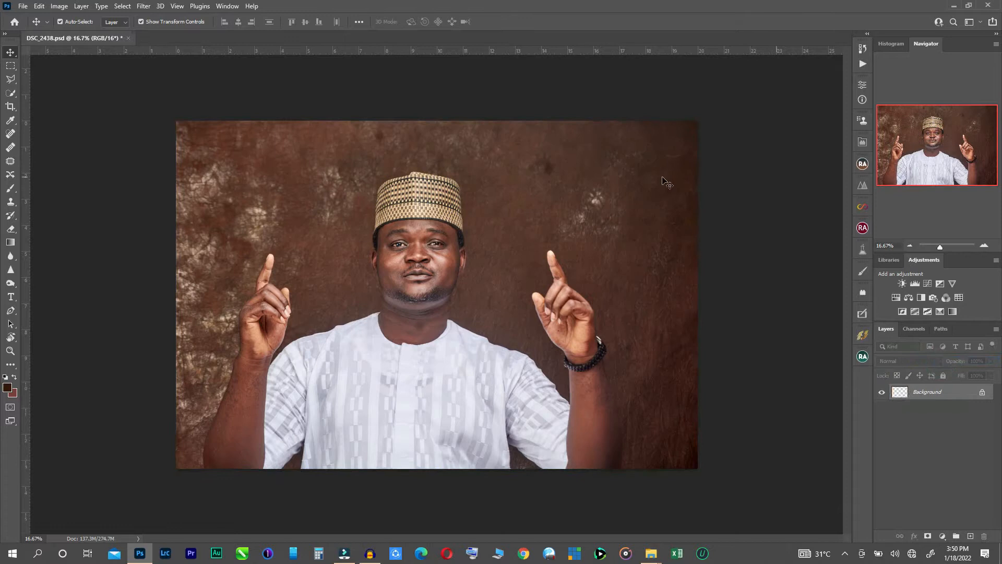
pyautogui.click(23, 6)
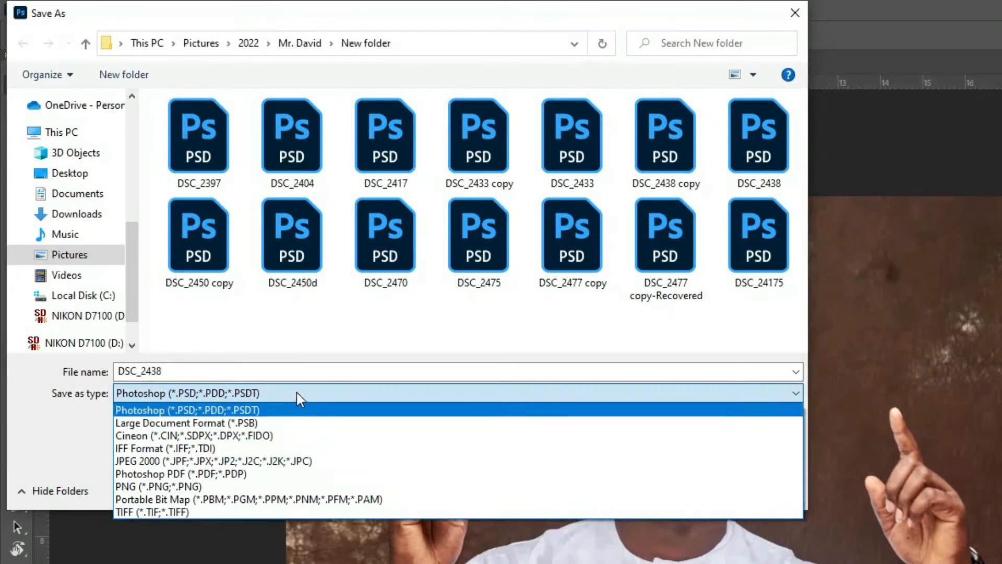
pyautogui.moveTo(81, 30)
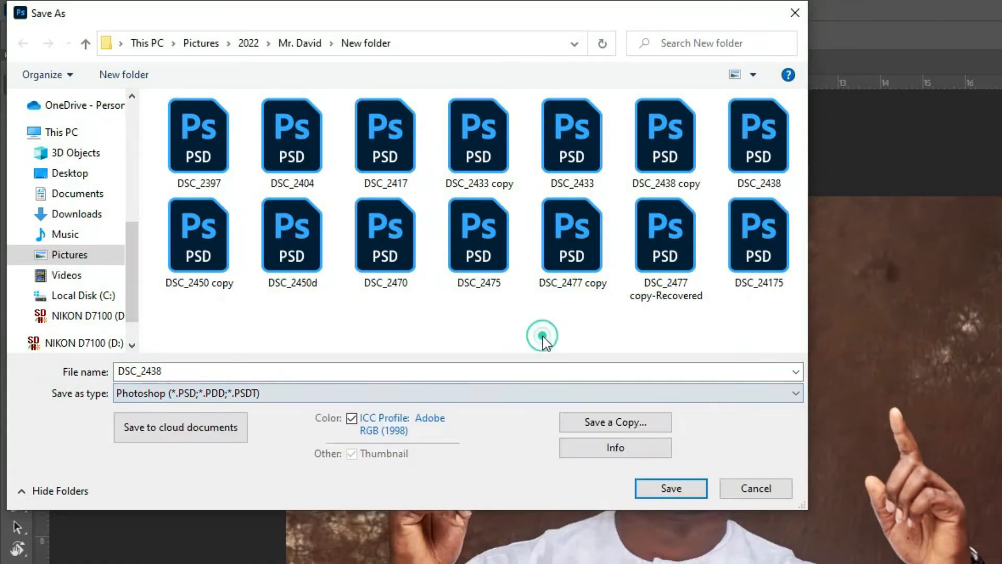
pyautogui.click(670, 488)
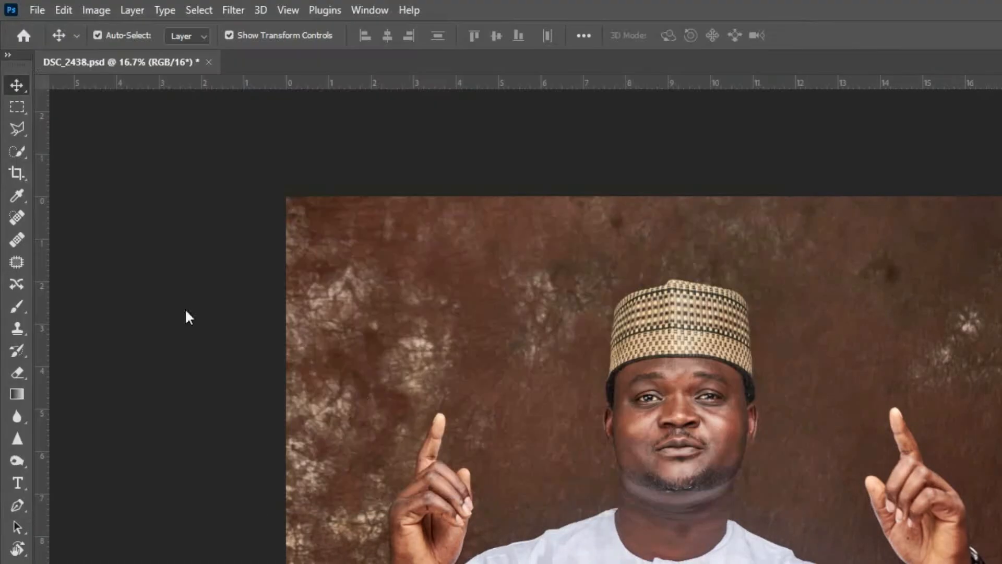
# - Save a JPEG copy named 'DSC_2438 copy 2' into New folder
pyautogui.click(37, 9)
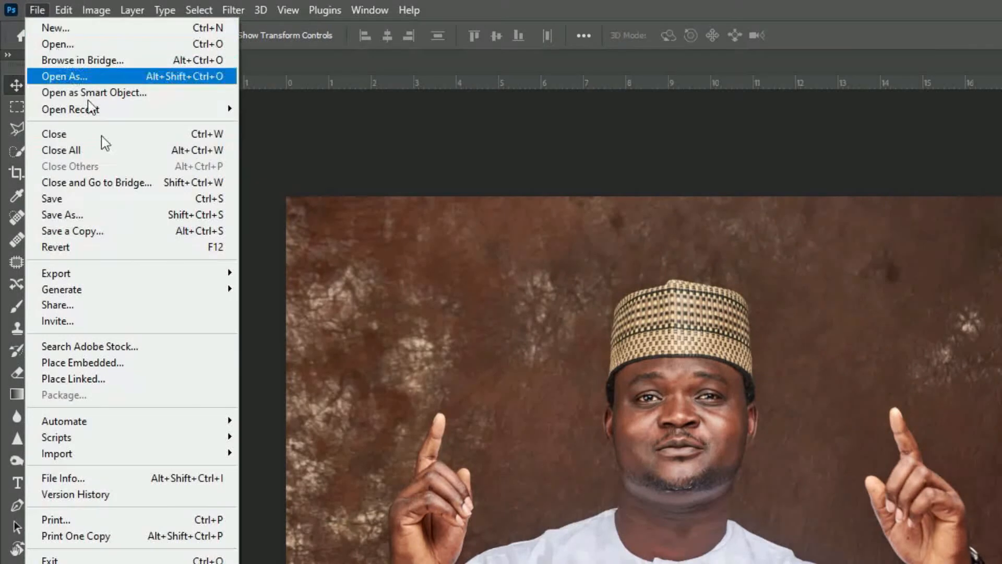
pyautogui.moveTo(122, 231)
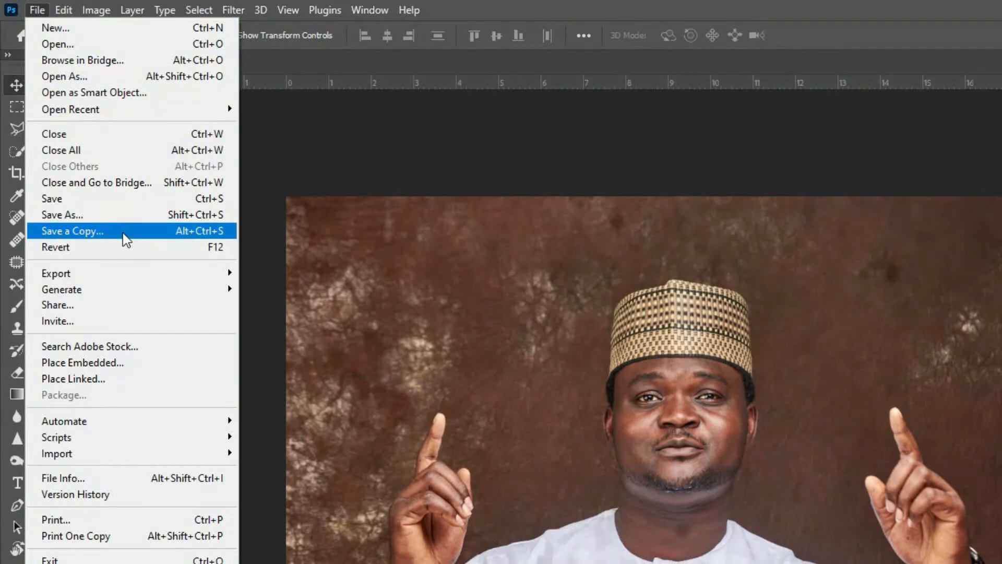
pyautogui.click(72, 231)
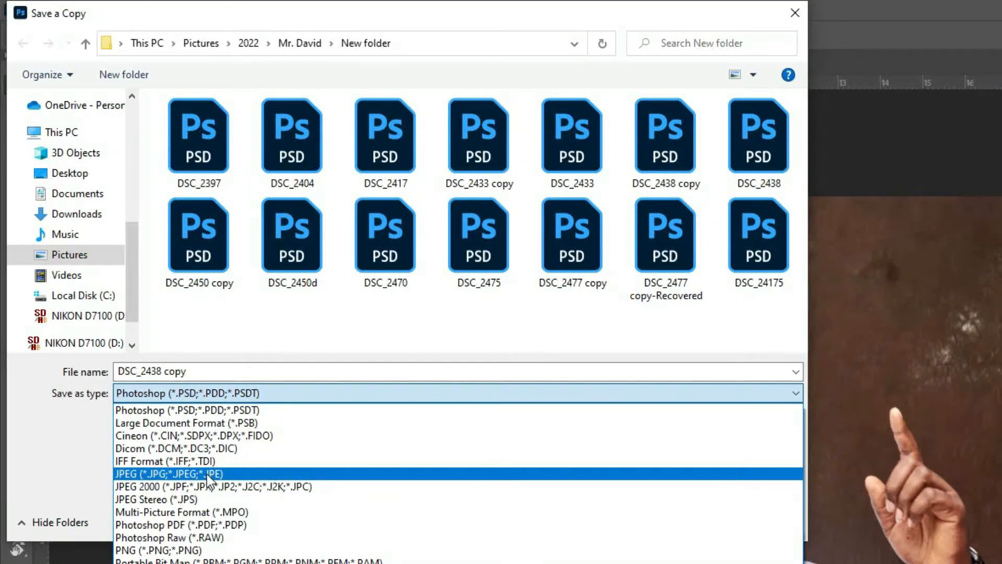
pyautogui.click(168, 474)
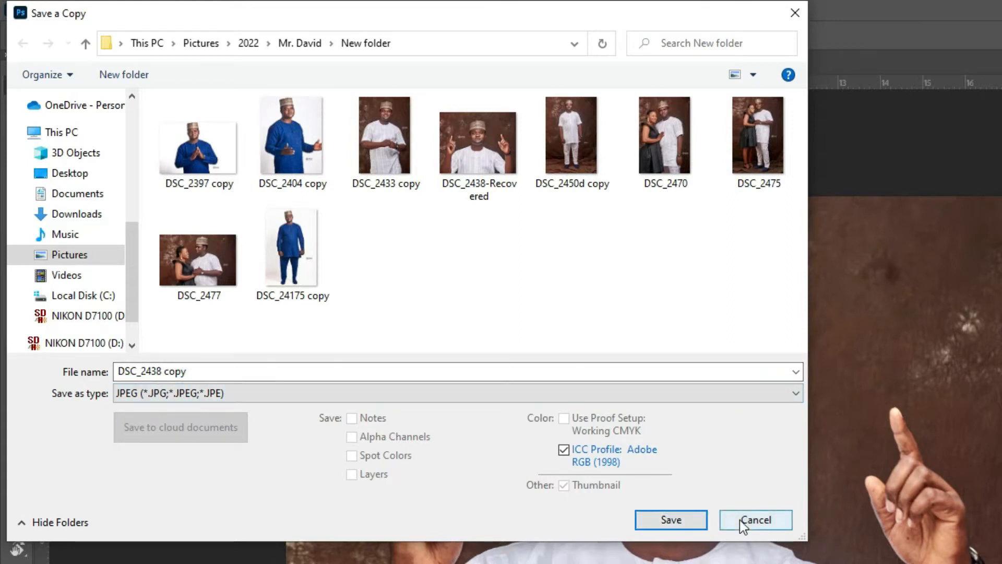
pyautogui.moveTo(671, 520)
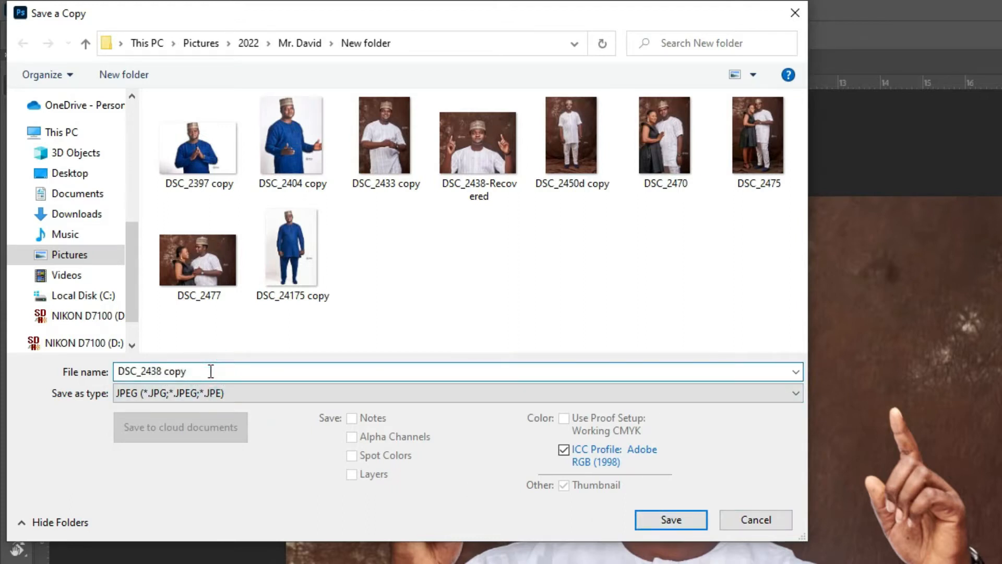
pyautogui.write('2')
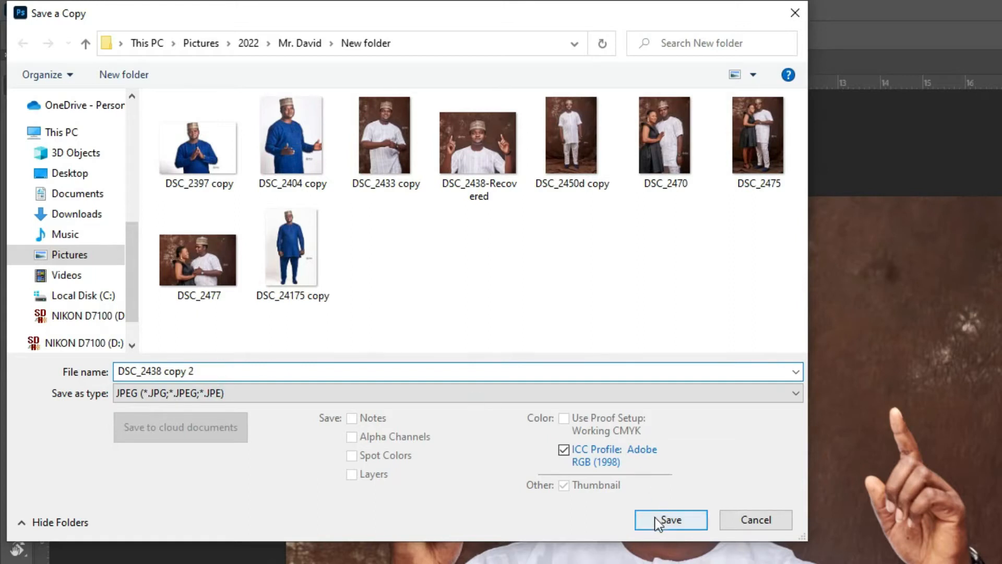
pyautogui.click(669, 519)
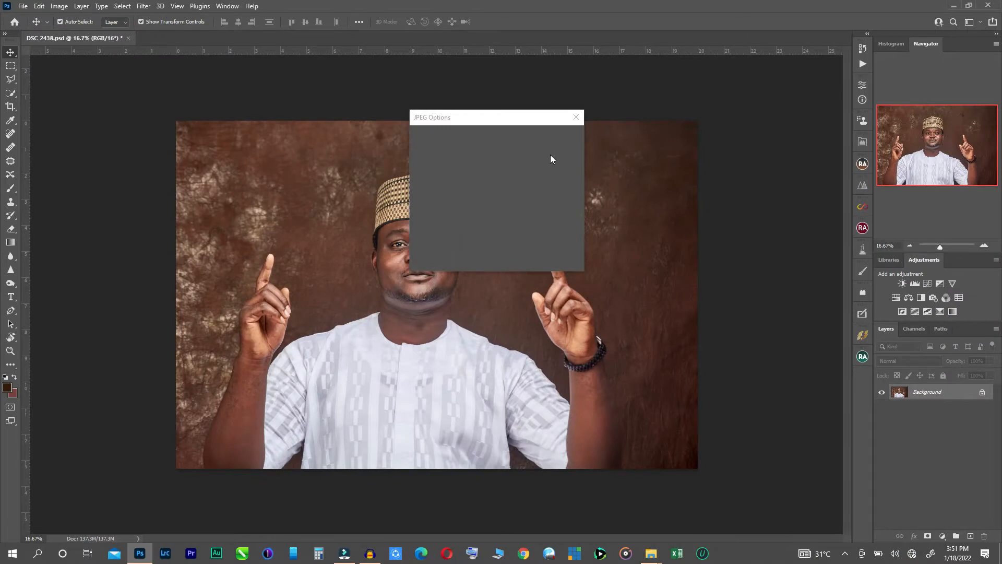
pyautogui.moveTo(475, 121)
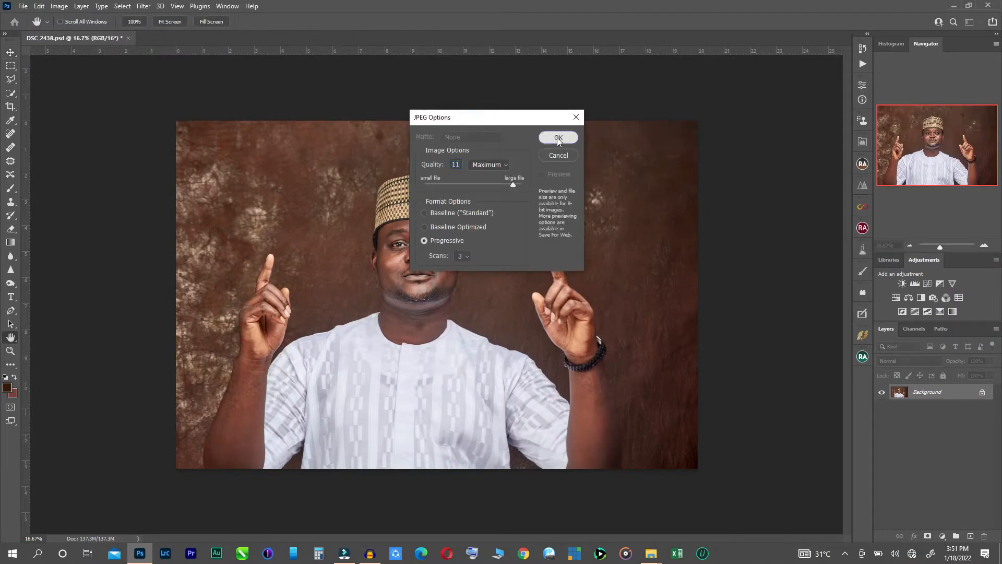
# - Accept JPEG Options at Quality 11 (Maximum) with Progressive format
pyautogui.click(557, 138)
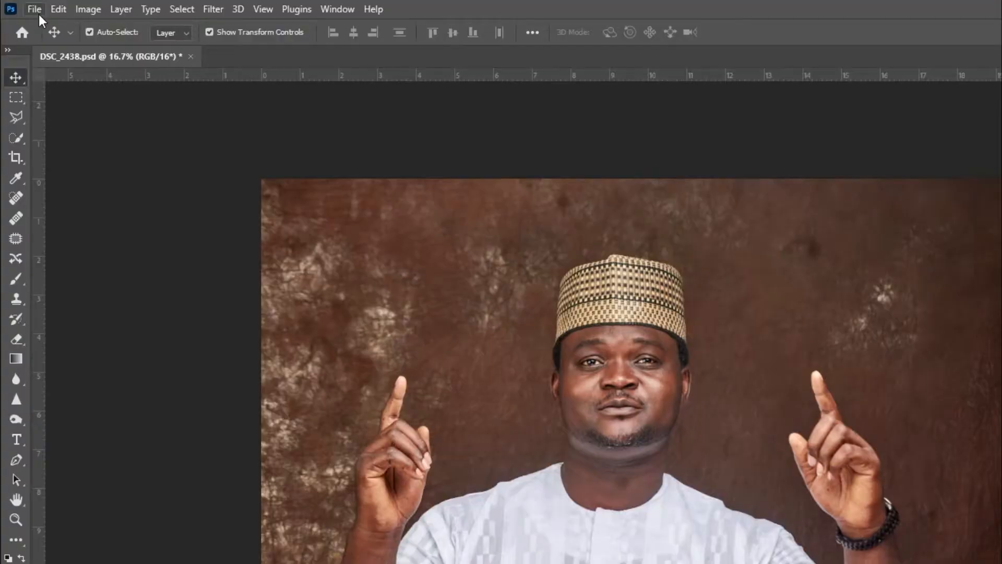
pyautogui.moveTo(323, 236)
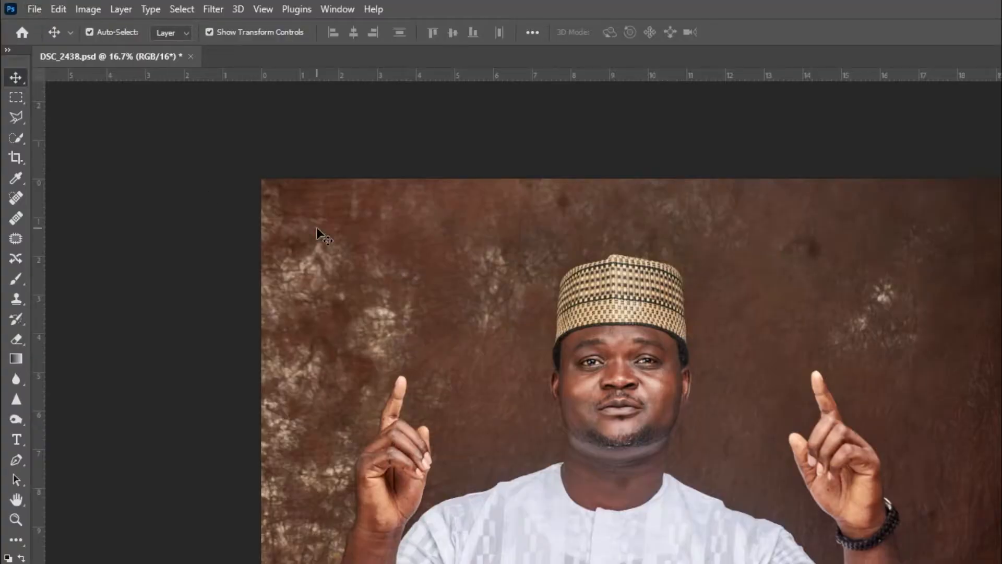
# - Open Save As, check the Save as type list for JPEG, and keep Photoshop format
pyautogui.click(34, 9)
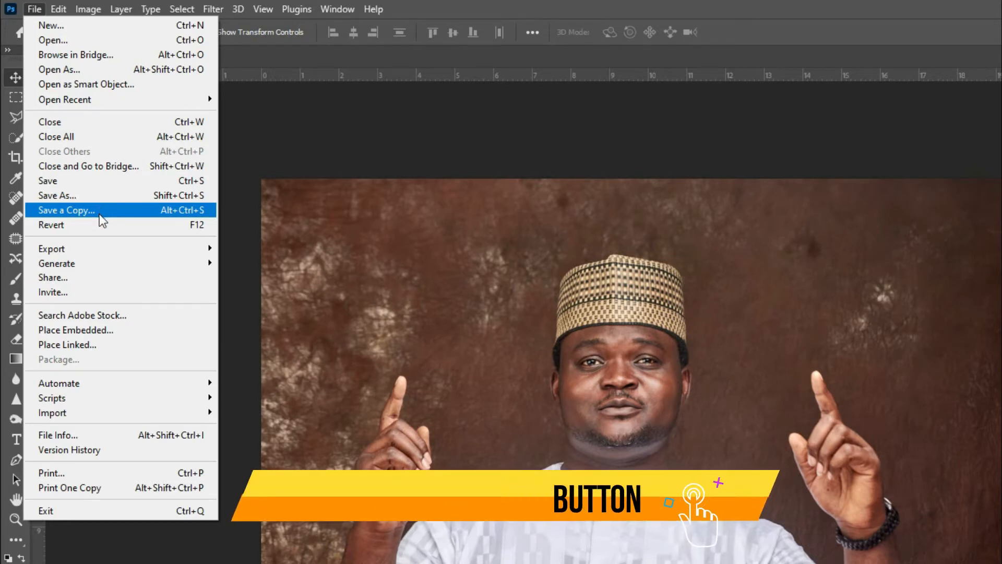
pyautogui.moveTo(425, 224)
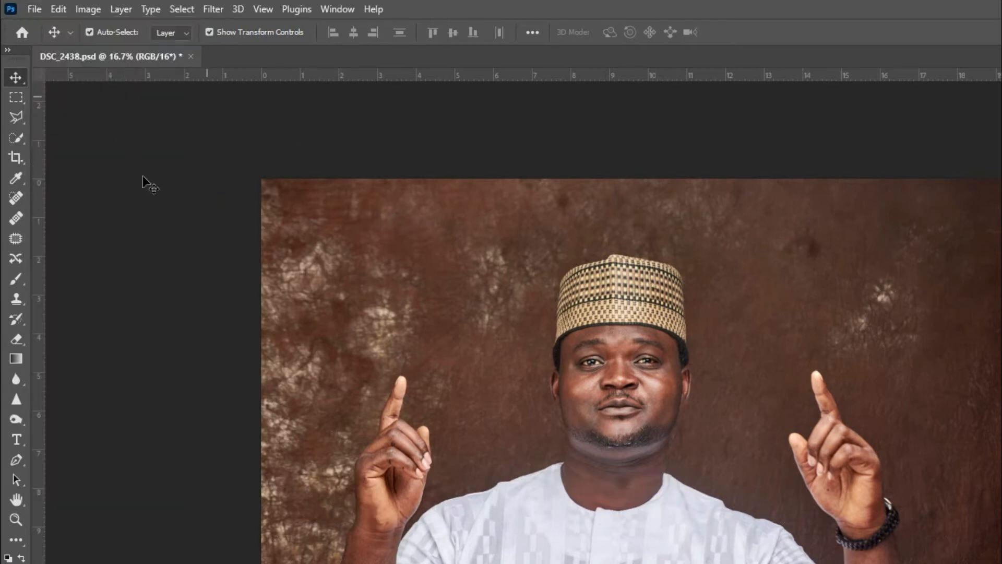
pyautogui.moveTo(29, 7)
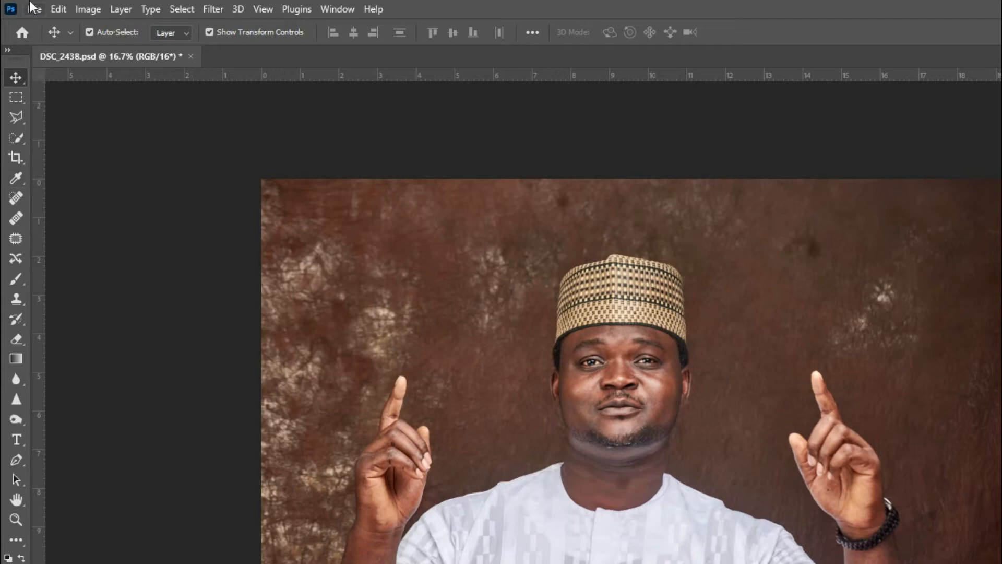
pyautogui.click(33, 9)
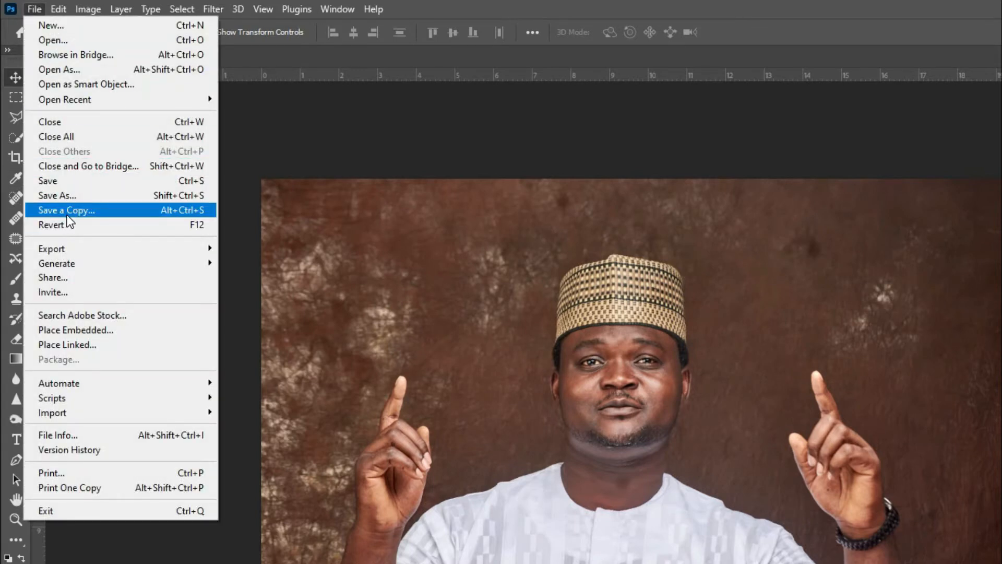
pyautogui.click(66, 210)
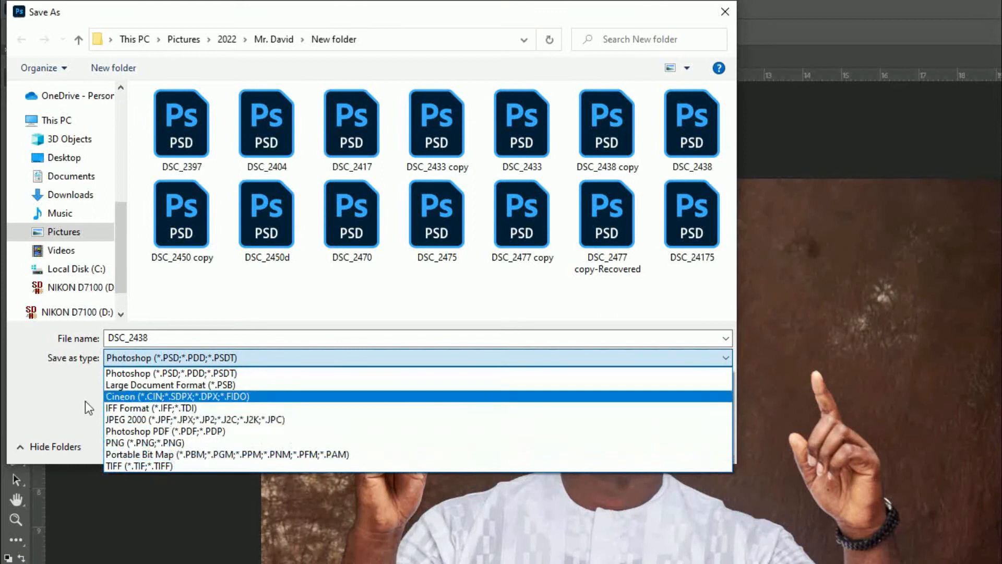
pyautogui.click(168, 372)
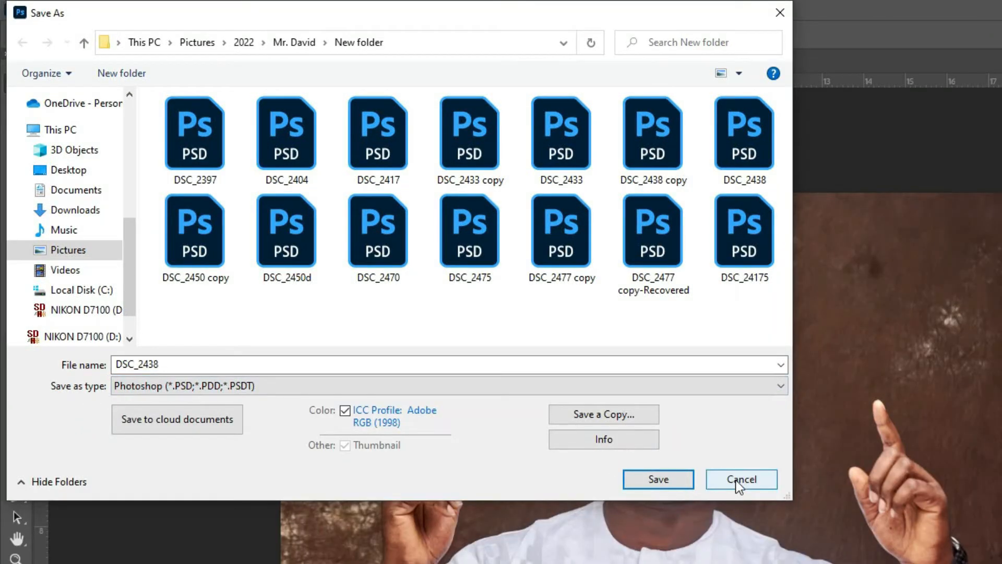
pyautogui.click(741, 480)
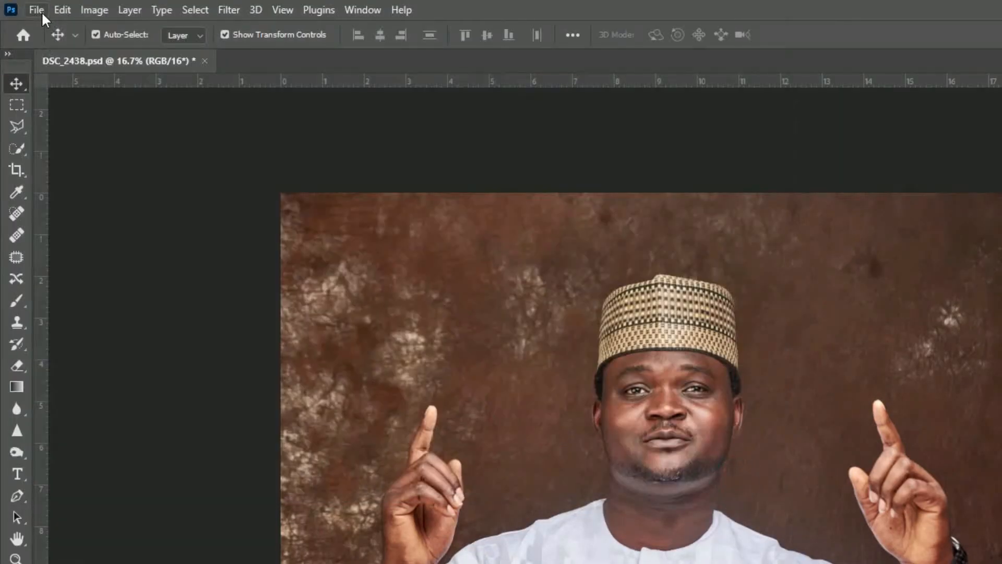
pyautogui.click(36, 9)
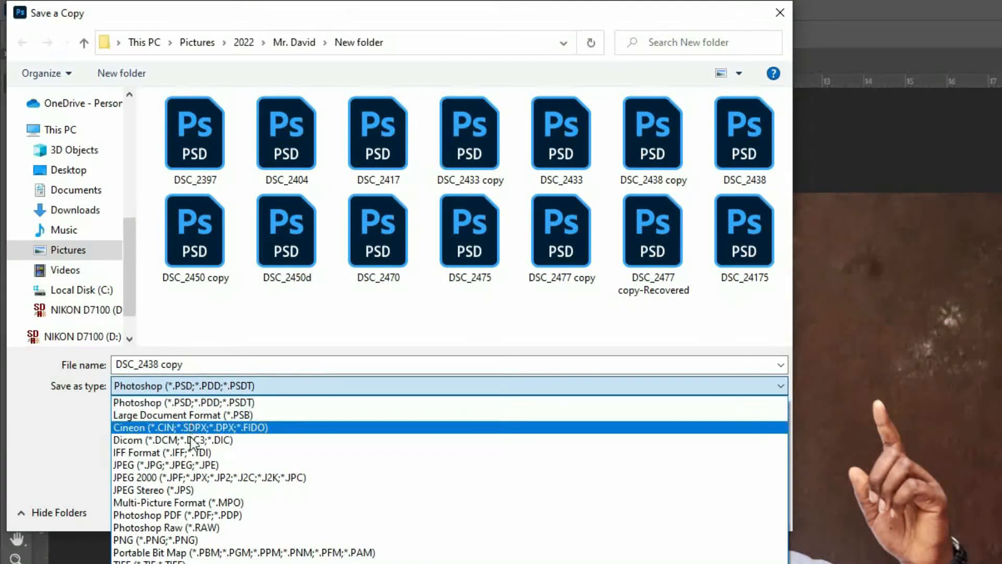
pyautogui.click(182, 402)
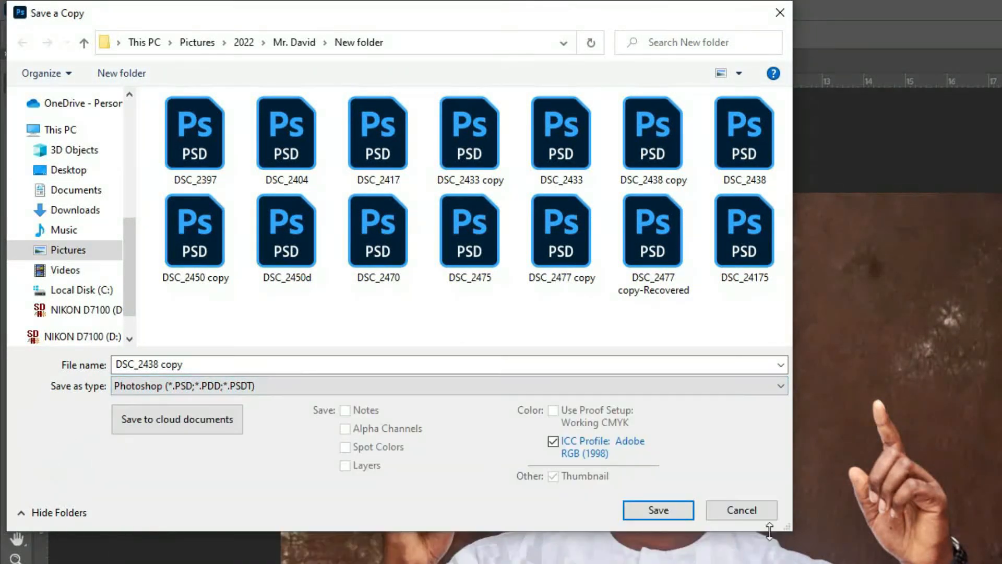
pyautogui.click(658, 510)
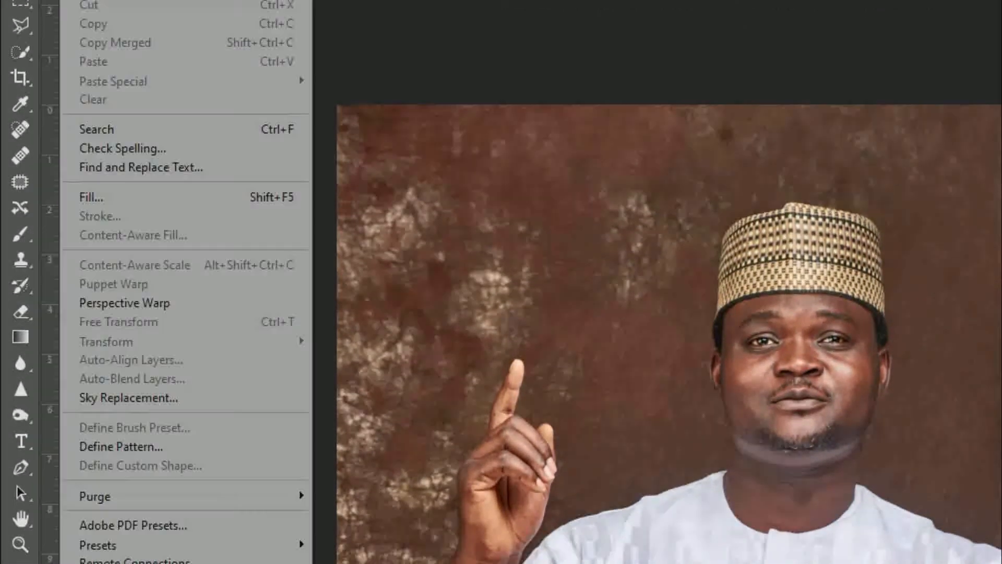
# - Open the File Handling page of Photoshop's Preferences
pyautogui.scroll(-3)
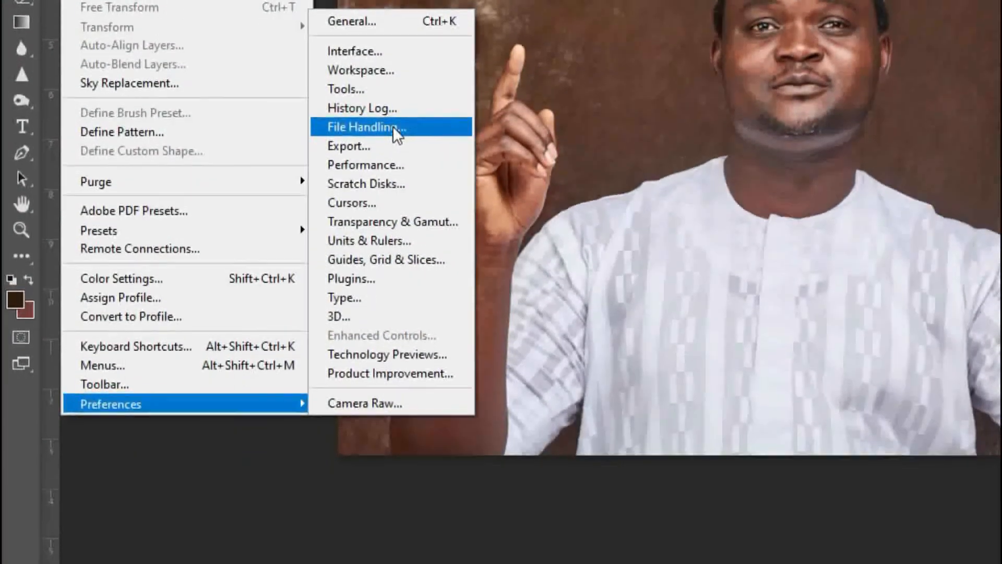
pyautogui.click(367, 126)
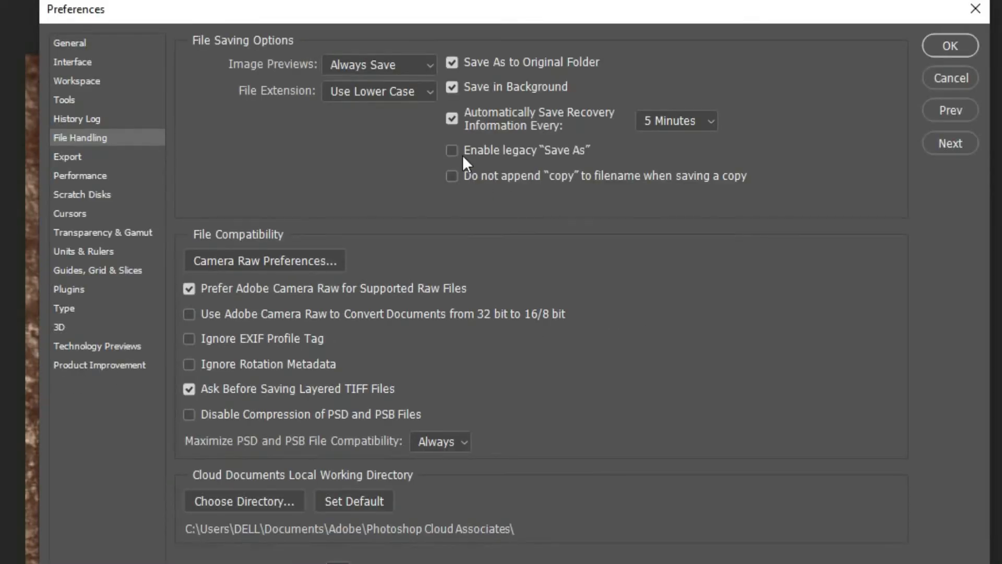
pyautogui.moveTo(598, 164)
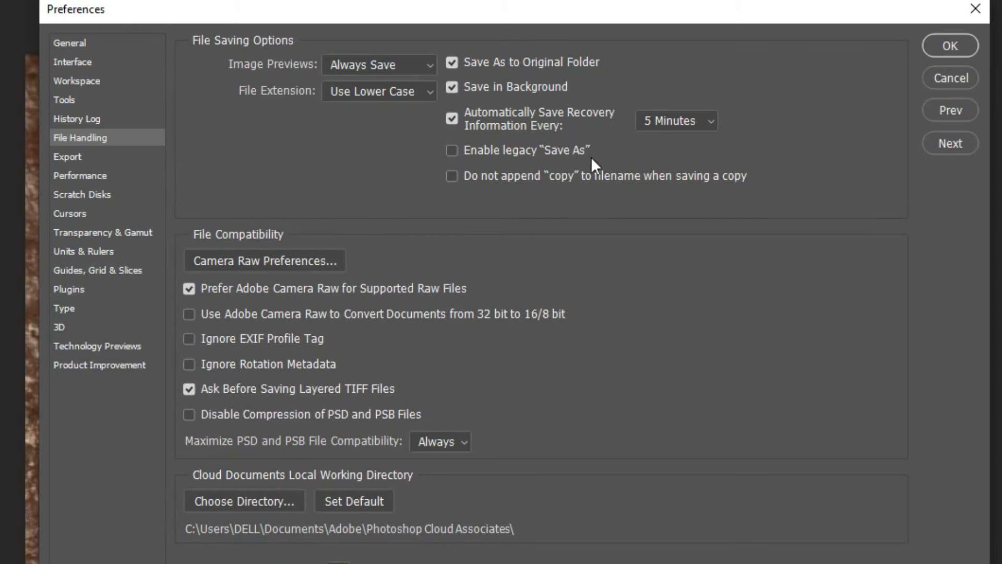
pyautogui.moveTo(558, 165)
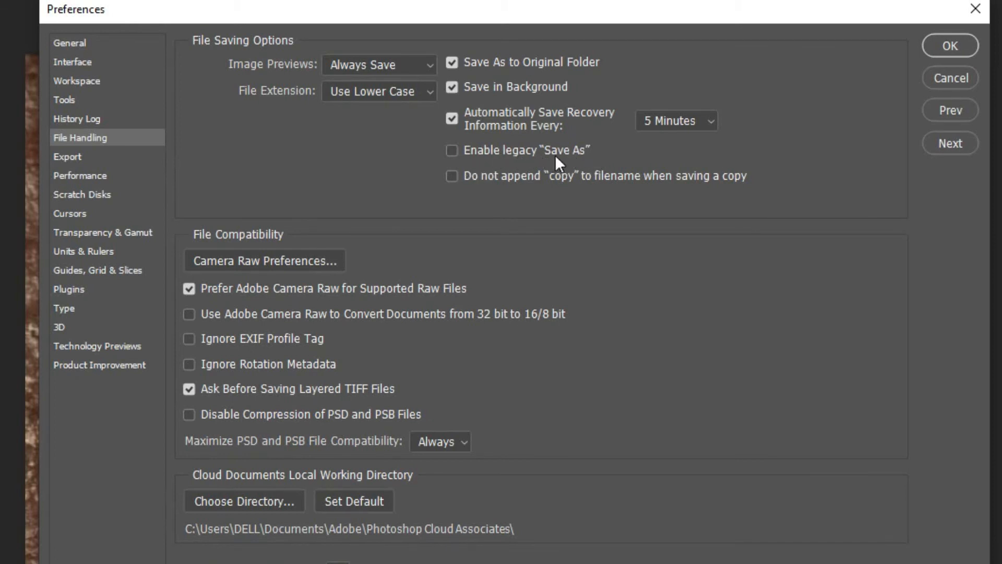
pyautogui.moveTo(542, 159)
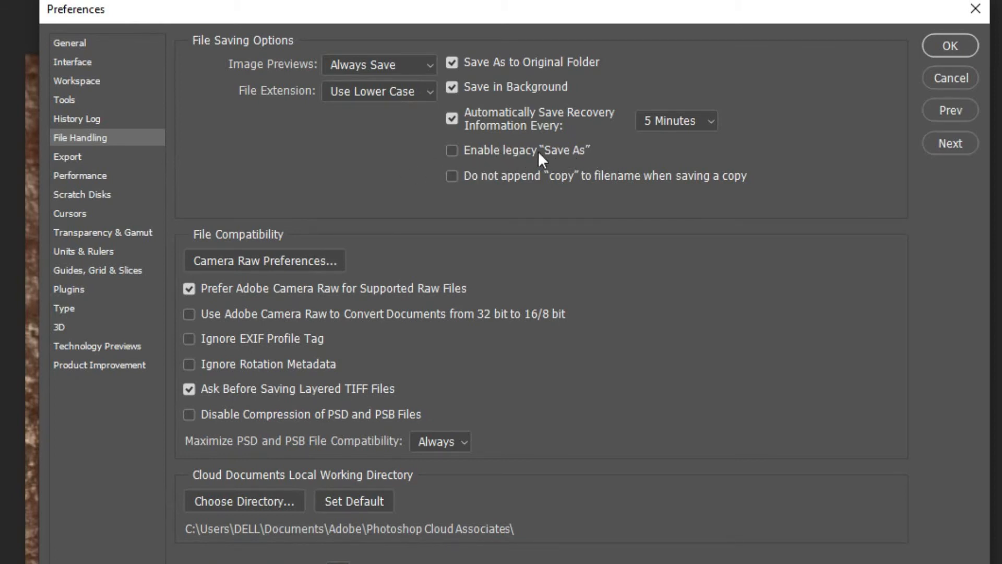
pyautogui.moveTo(509, 161)
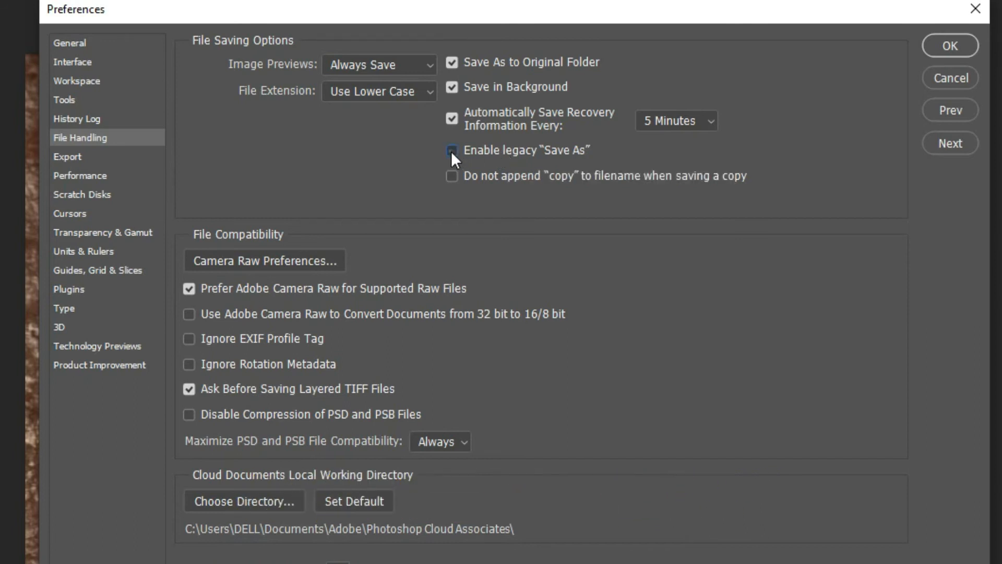
# - Tick the Enable legacy "Save As" checkbox
pyautogui.click(452, 150)
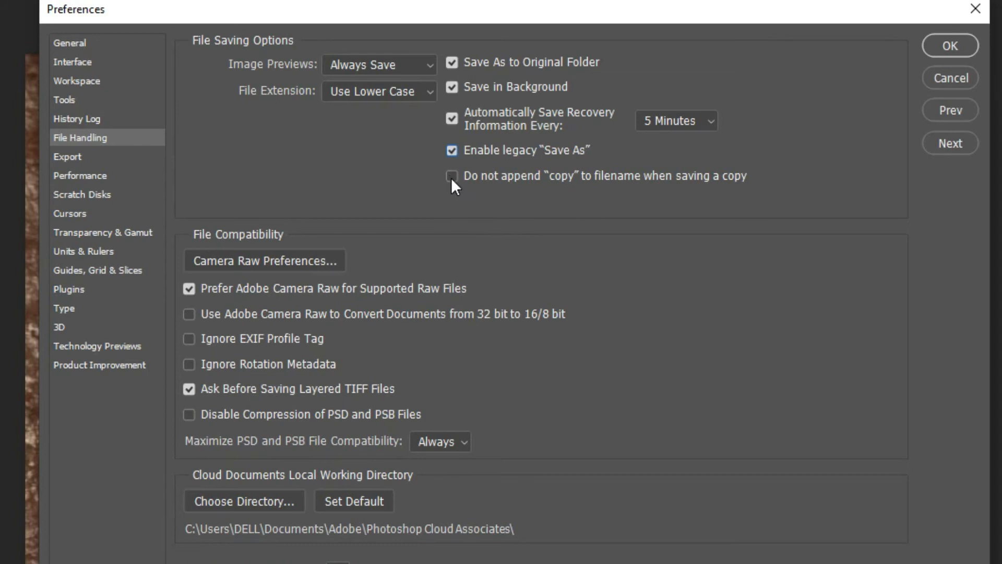
# - Enable Do not append "copy" to filename, dismiss the warning, and confirm Preferences
pyautogui.click(452, 176)
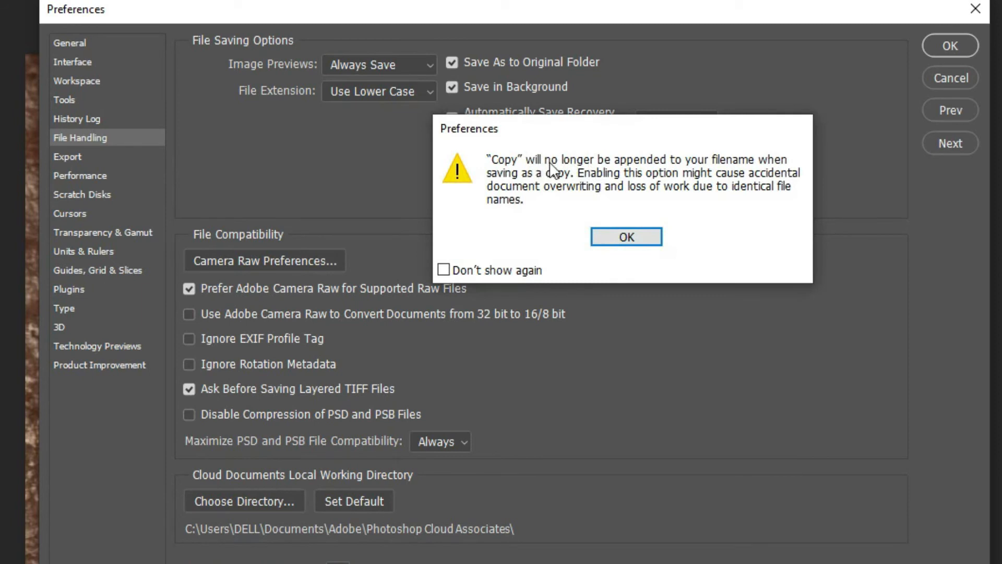
pyautogui.moveTo(709, 173)
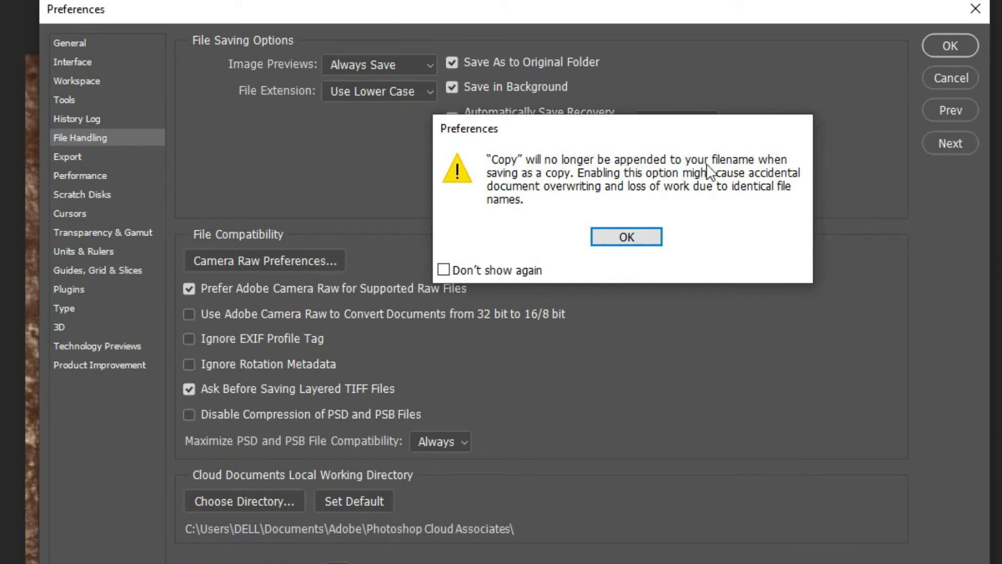
pyautogui.moveTo(588, 181)
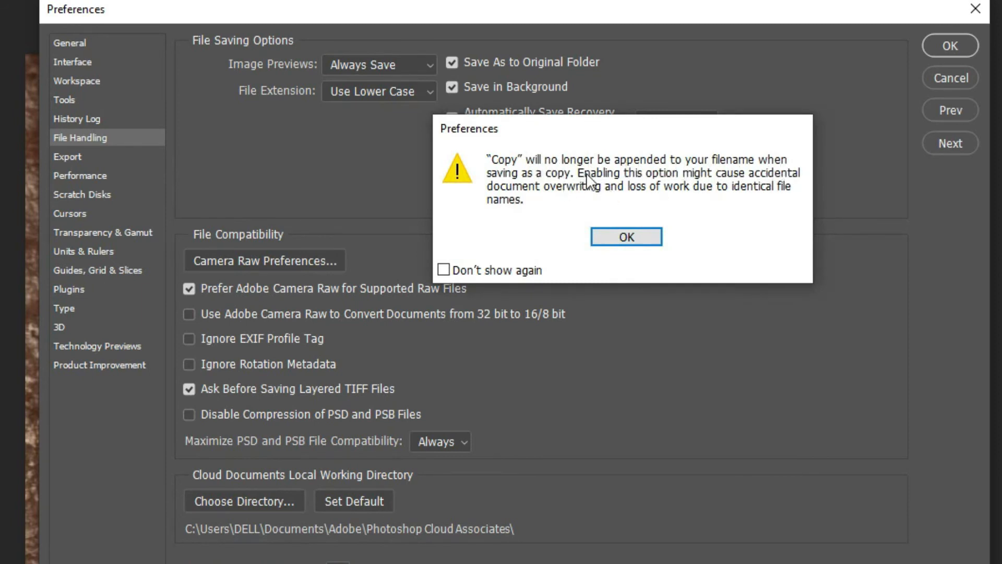
pyautogui.moveTo(740, 188)
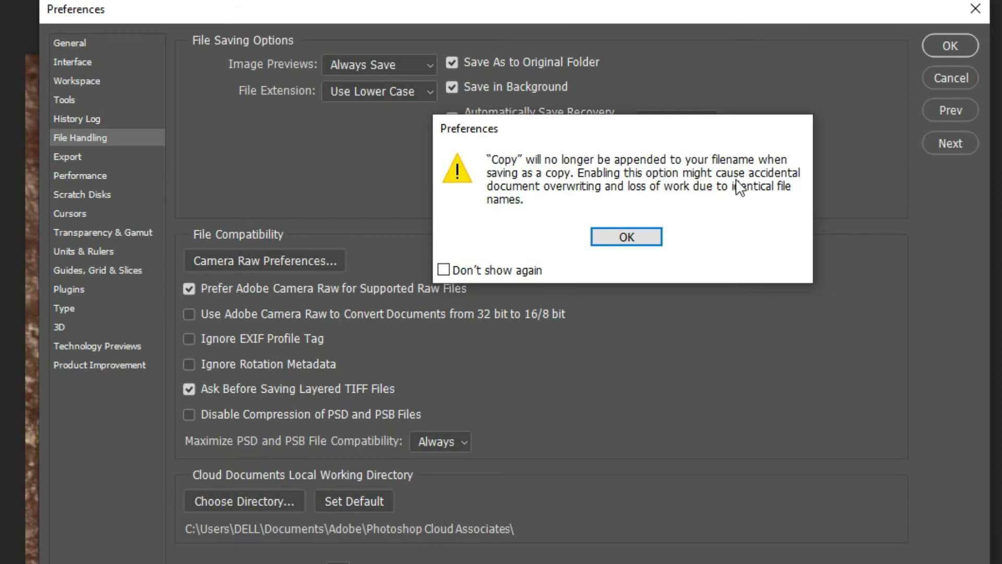
pyautogui.moveTo(612, 199)
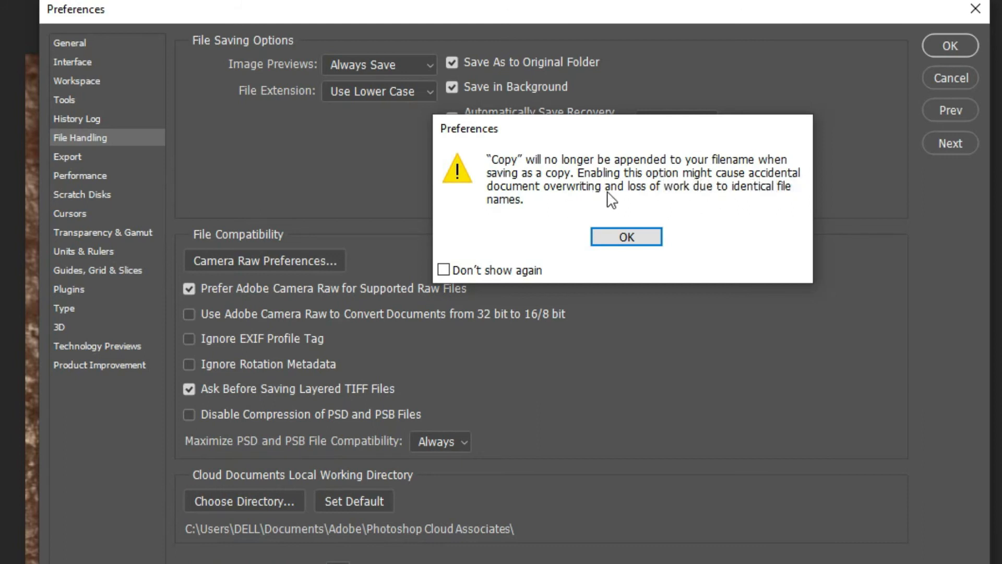
pyautogui.moveTo(723, 203)
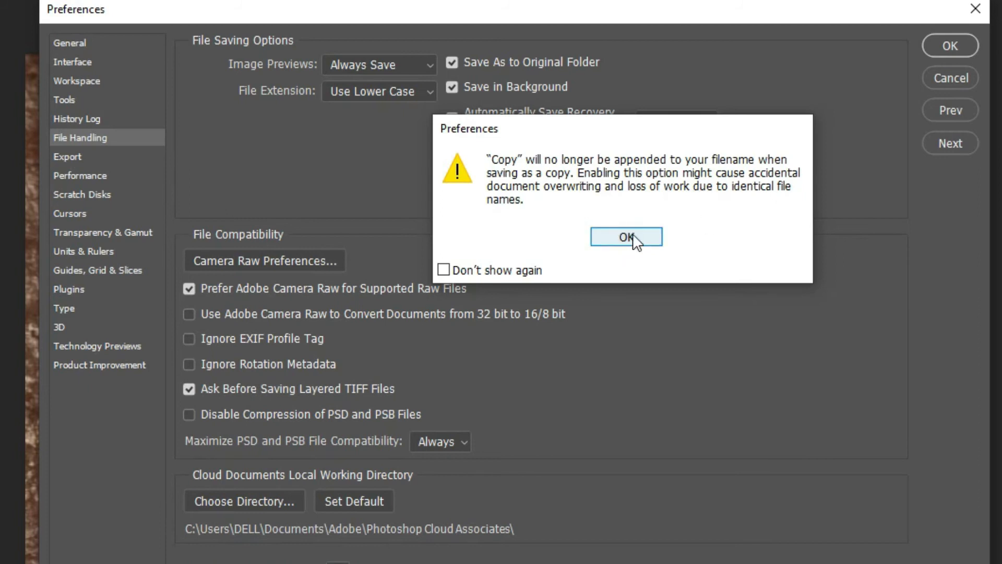
pyautogui.click(625, 237)
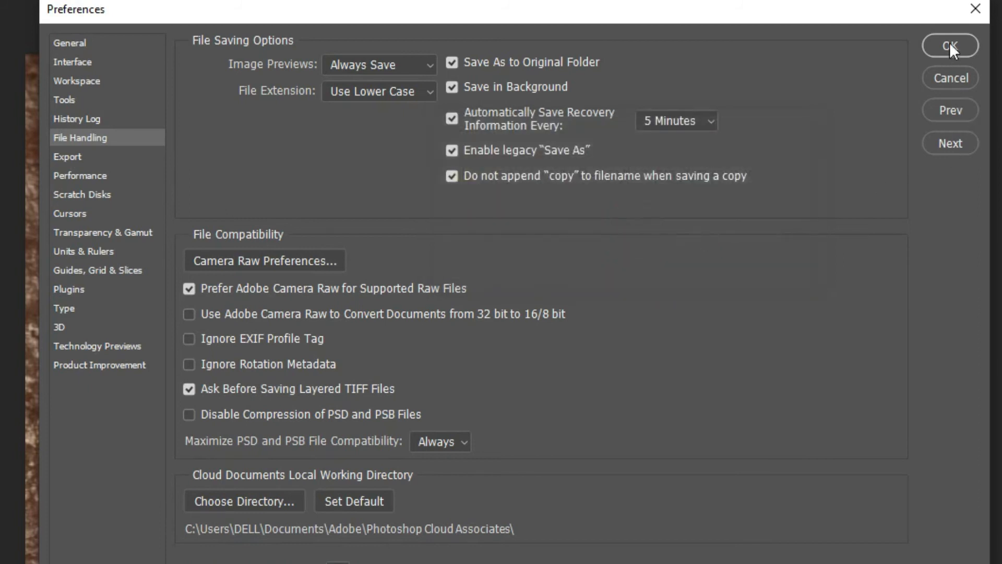
pyautogui.click(950, 45)
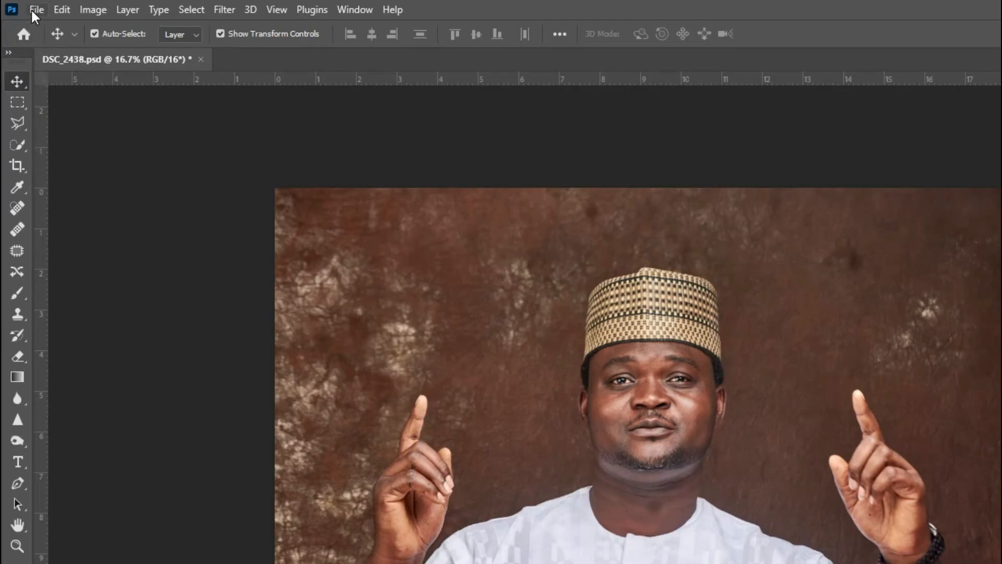
# - Save the portrait as DSC_2438 in JPEG format through Save As
pyautogui.click(36, 9)
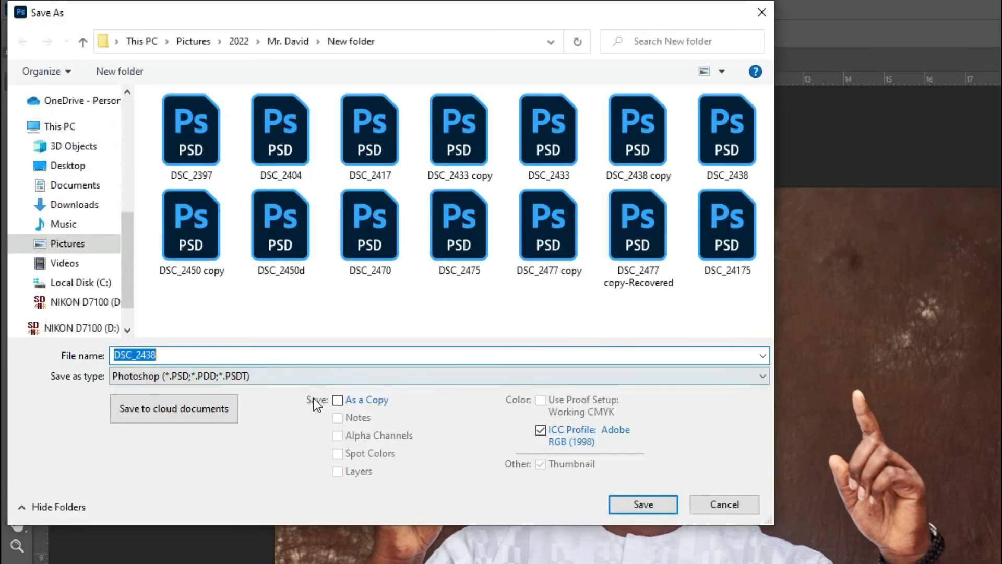
pyautogui.click(762, 376)
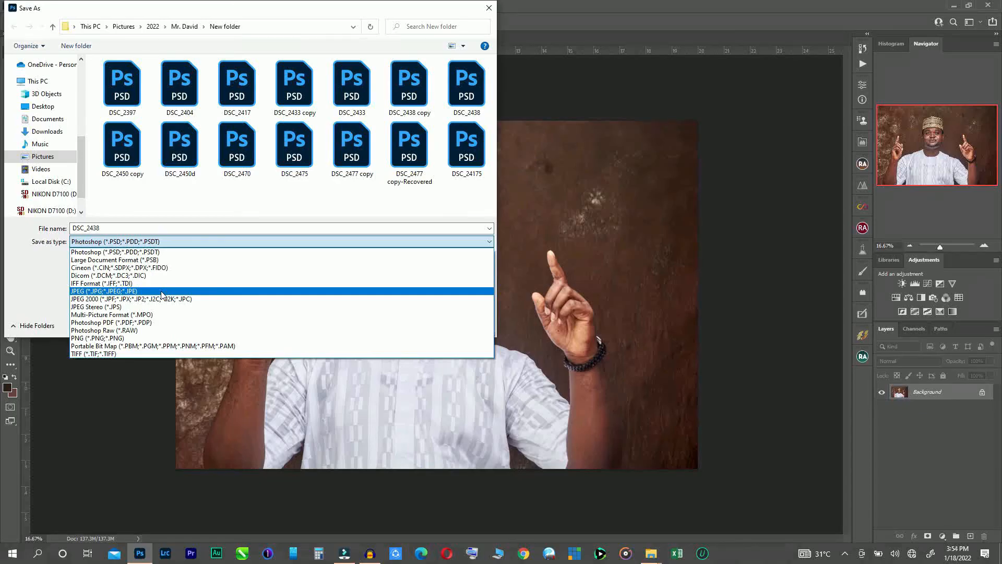
pyautogui.click(104, 291)
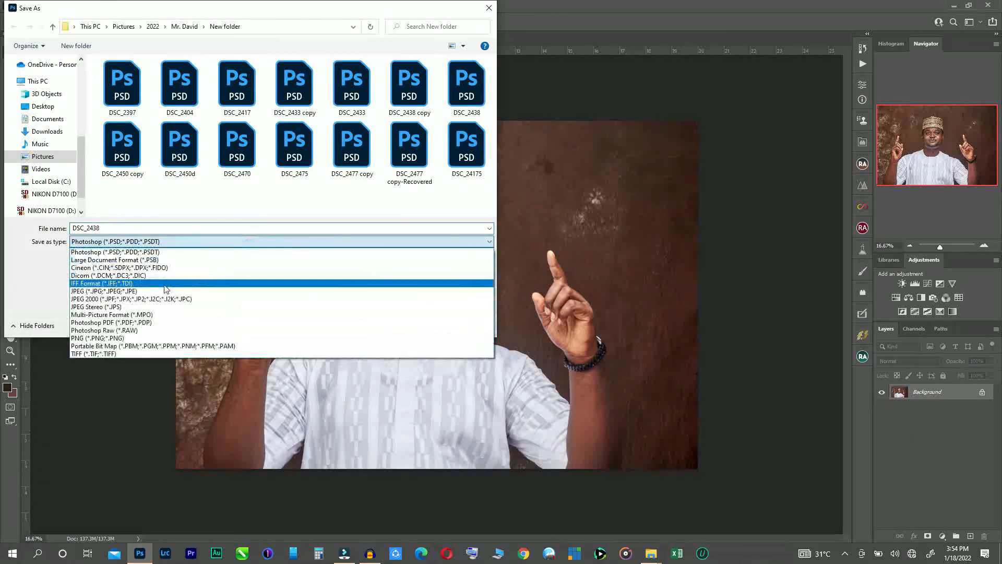
pyautogui.click(103, 290)
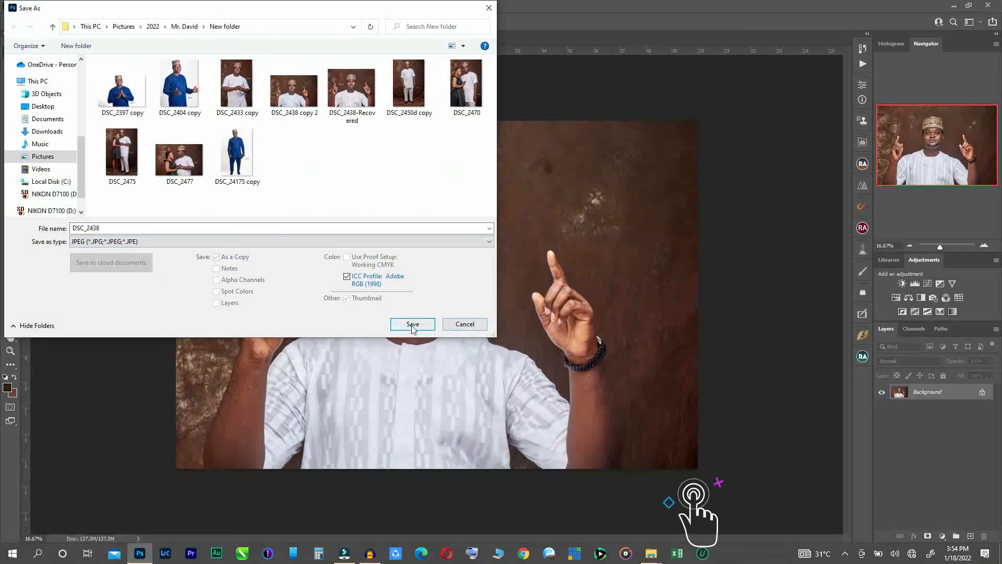
pyautogui.click(412, 324)
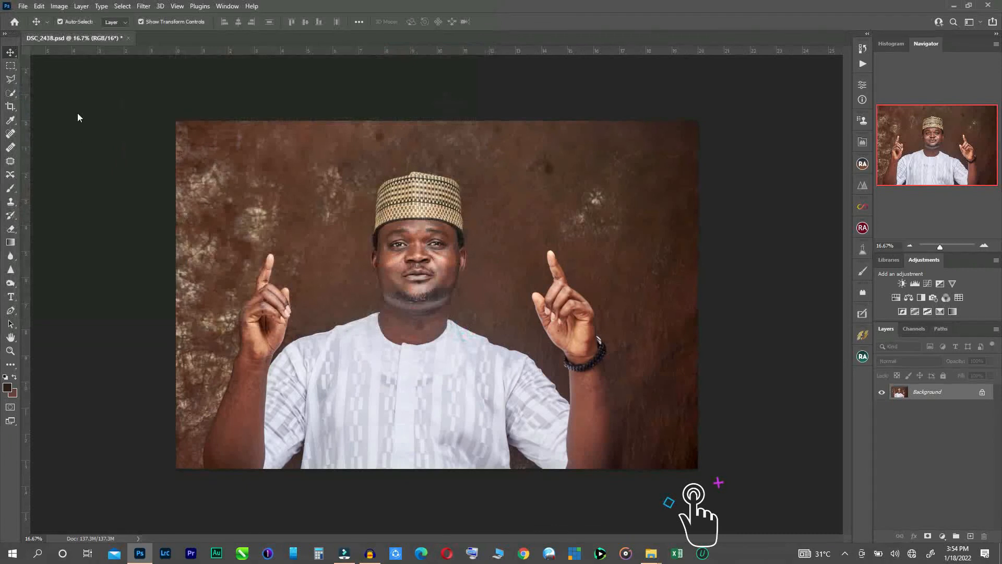